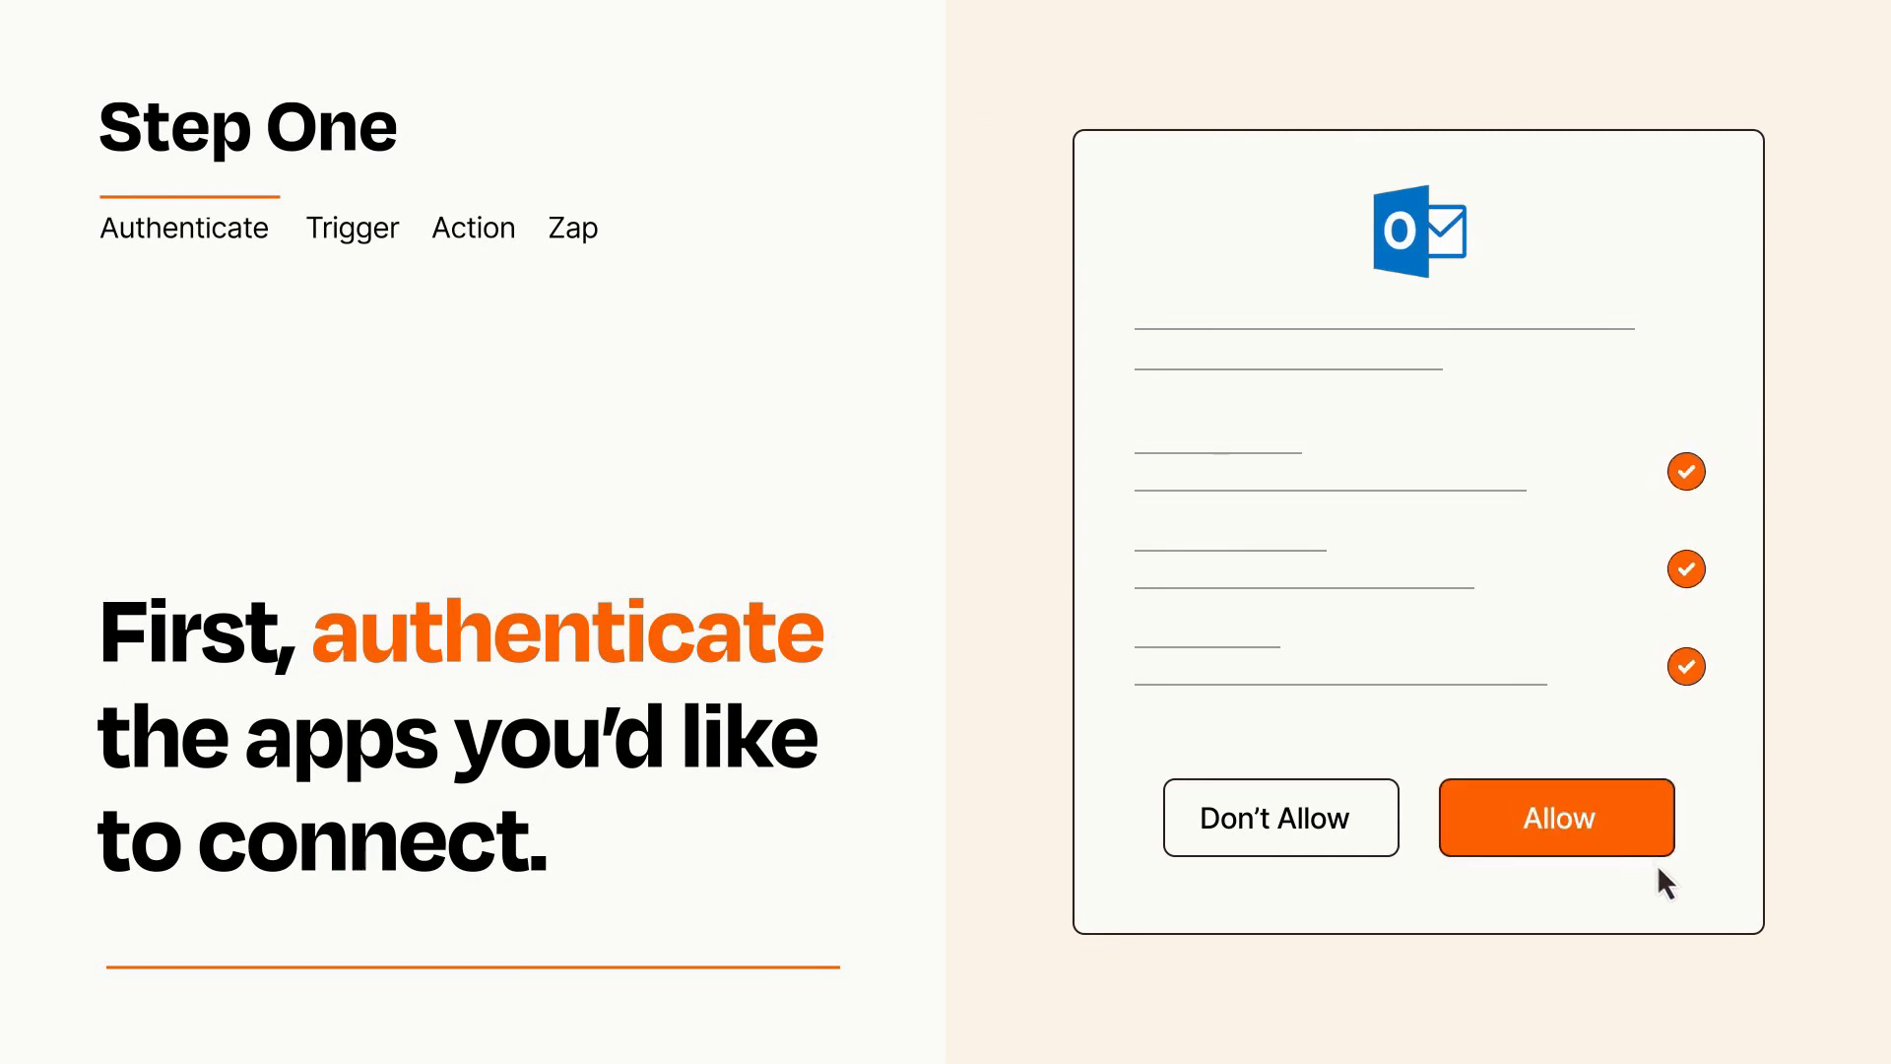
Allow Outlook access to the account, then open the app and trigger event list
{"action": "left_click", "coordinate": [1556, 817]}
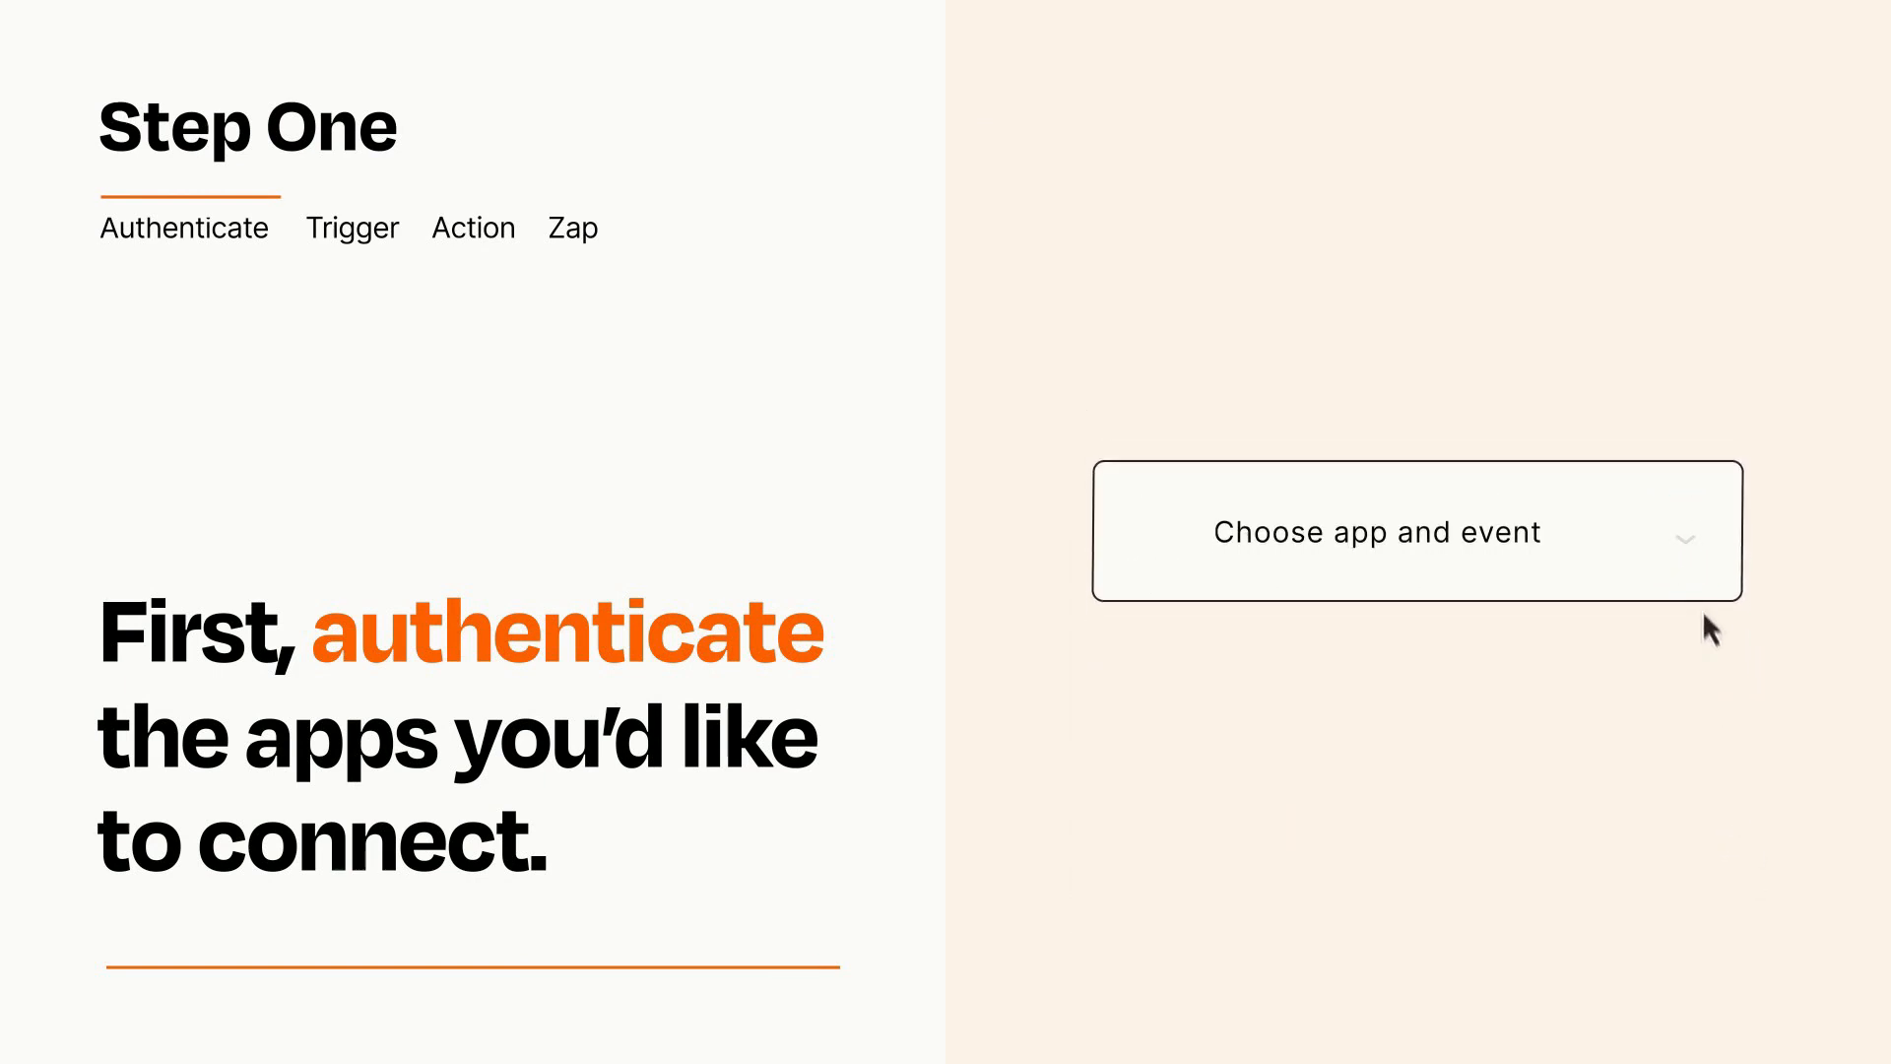
{"action": "left_click", "coordinate": [1417, 531]}
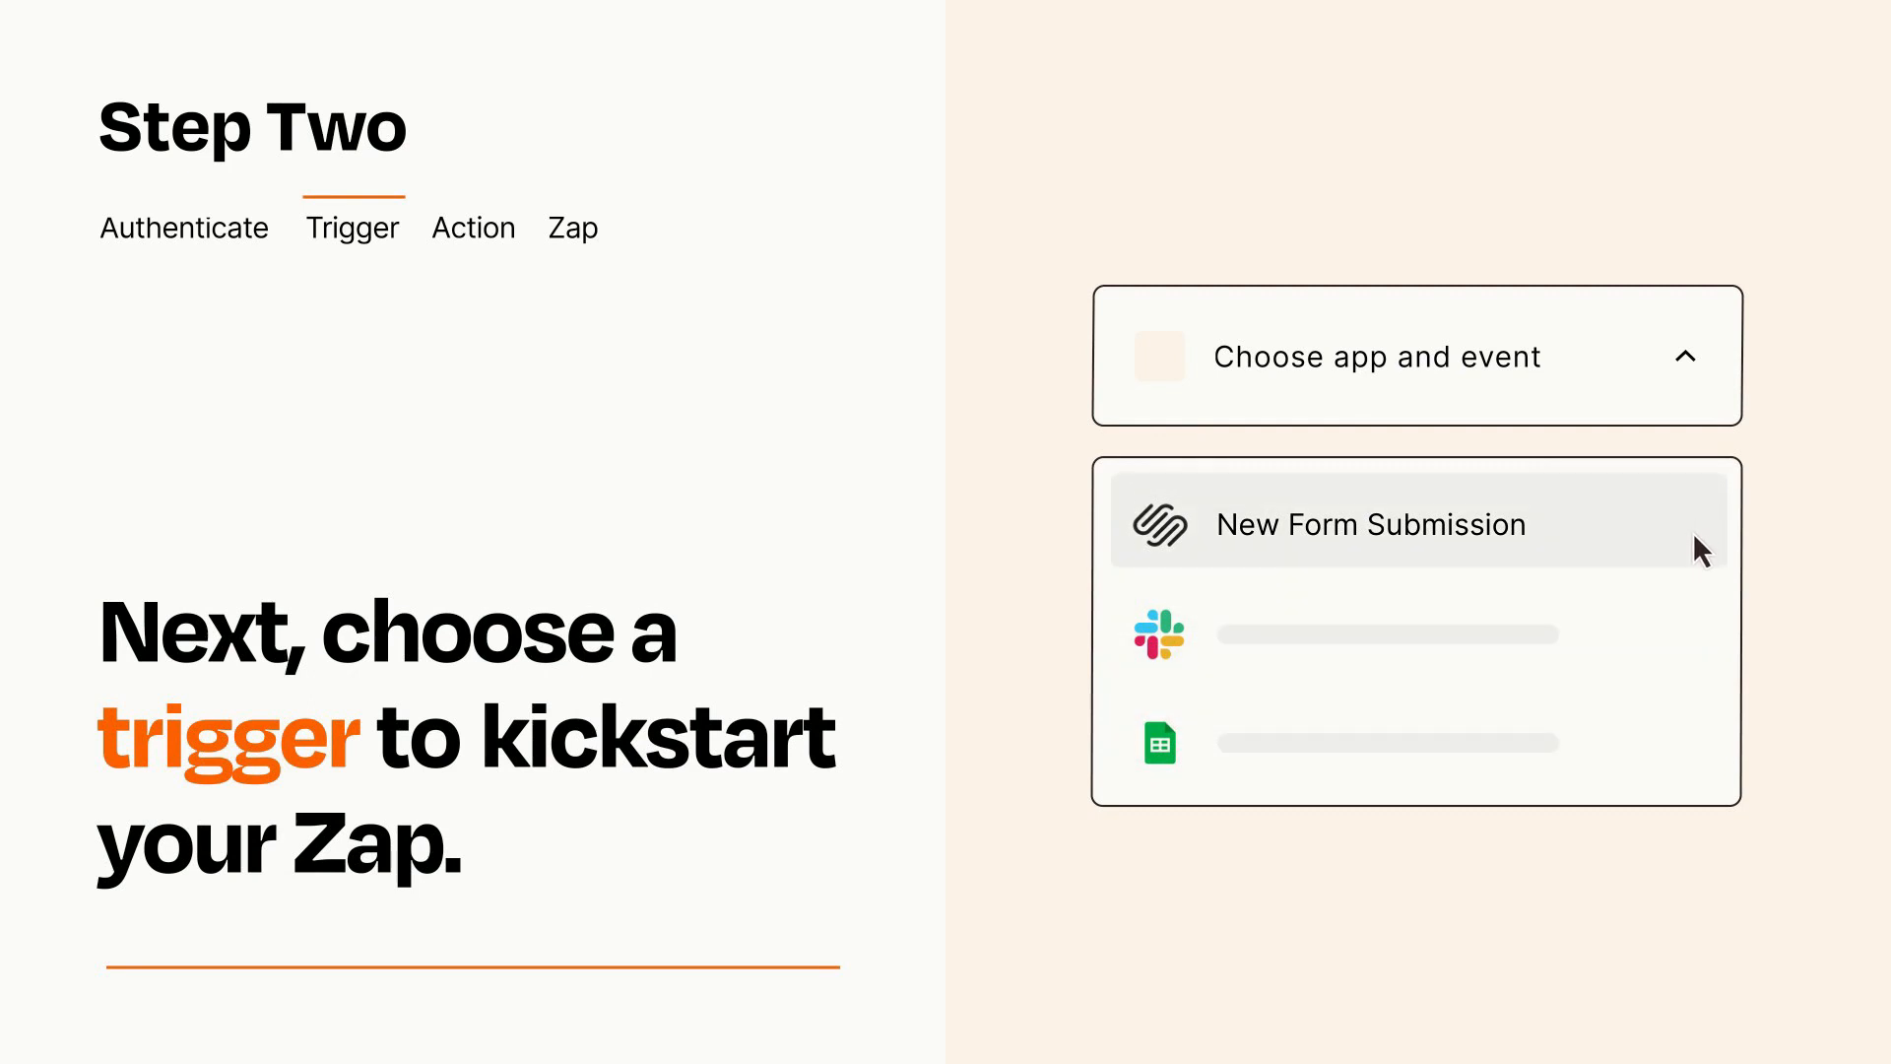
Choose New Form Submission as the Zap's trigger event
{"action": "left_click", "coordinate": [1368, 523]}
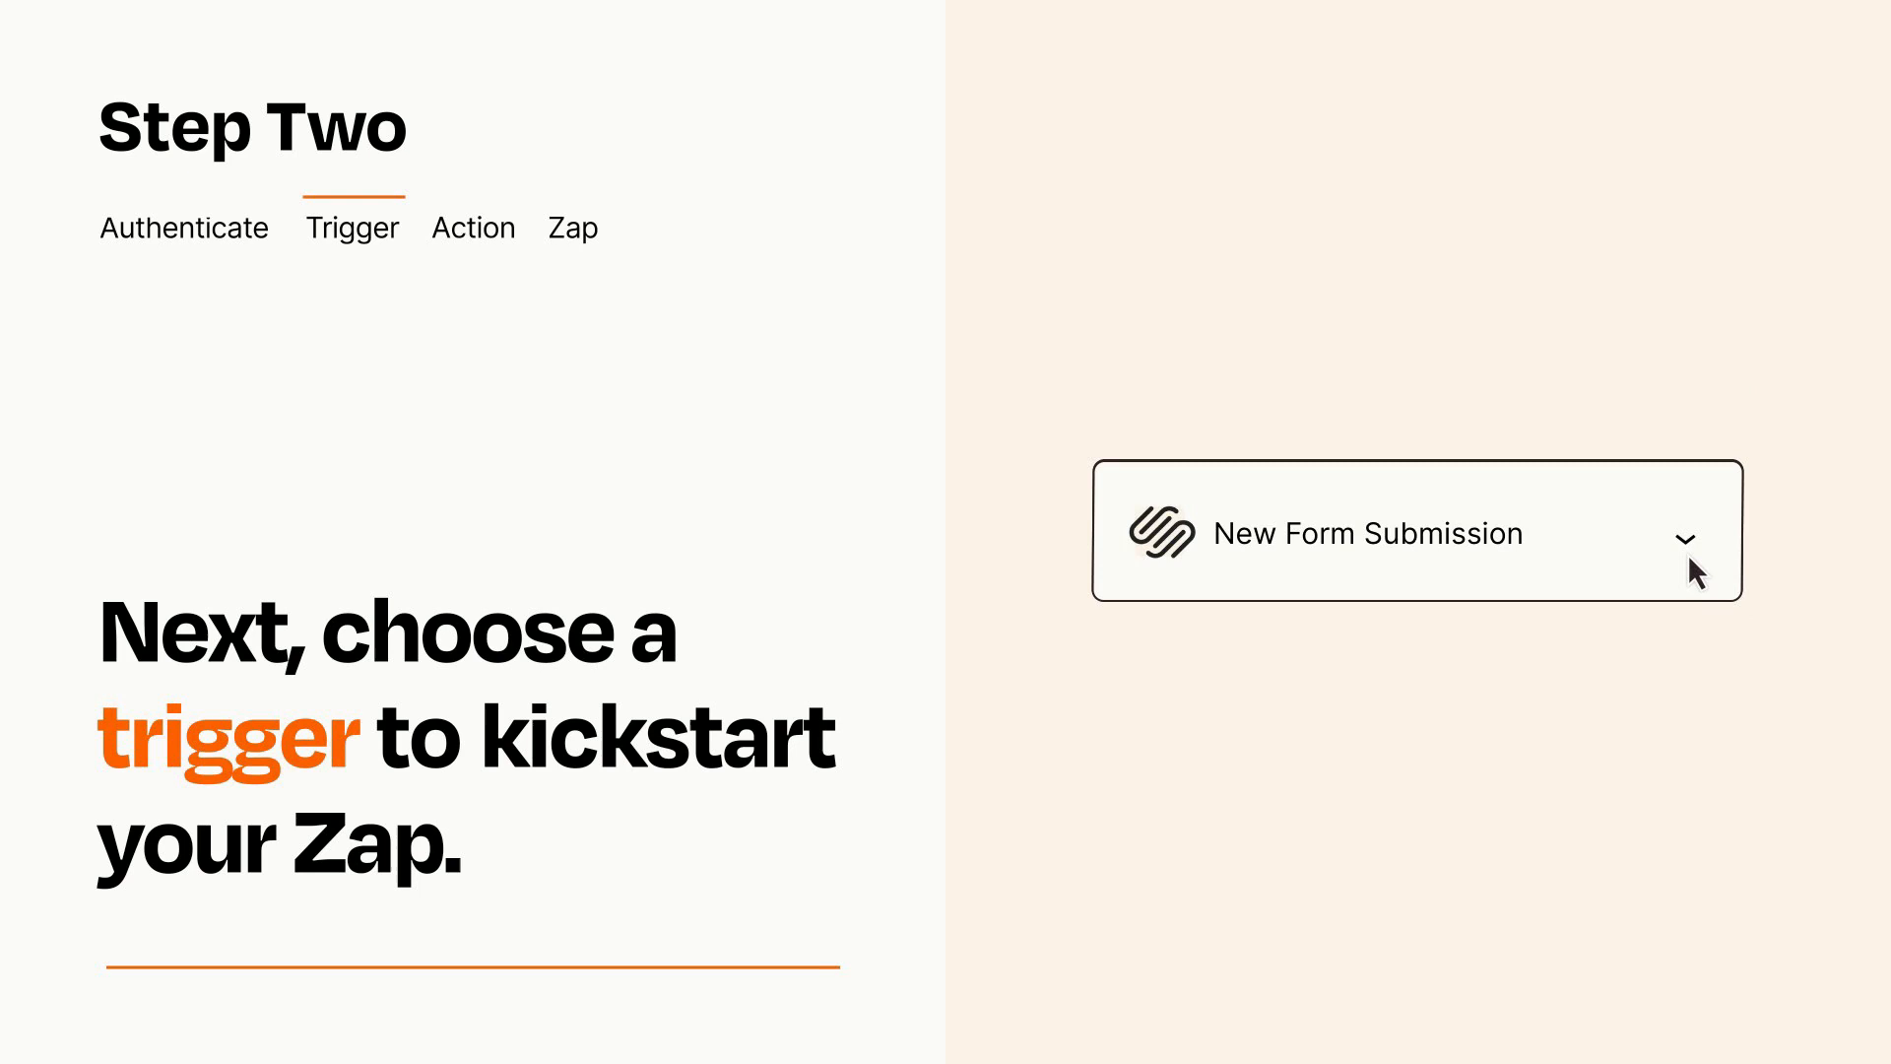
{"action": "mouse_move", "coordinate": [1713, 568]}
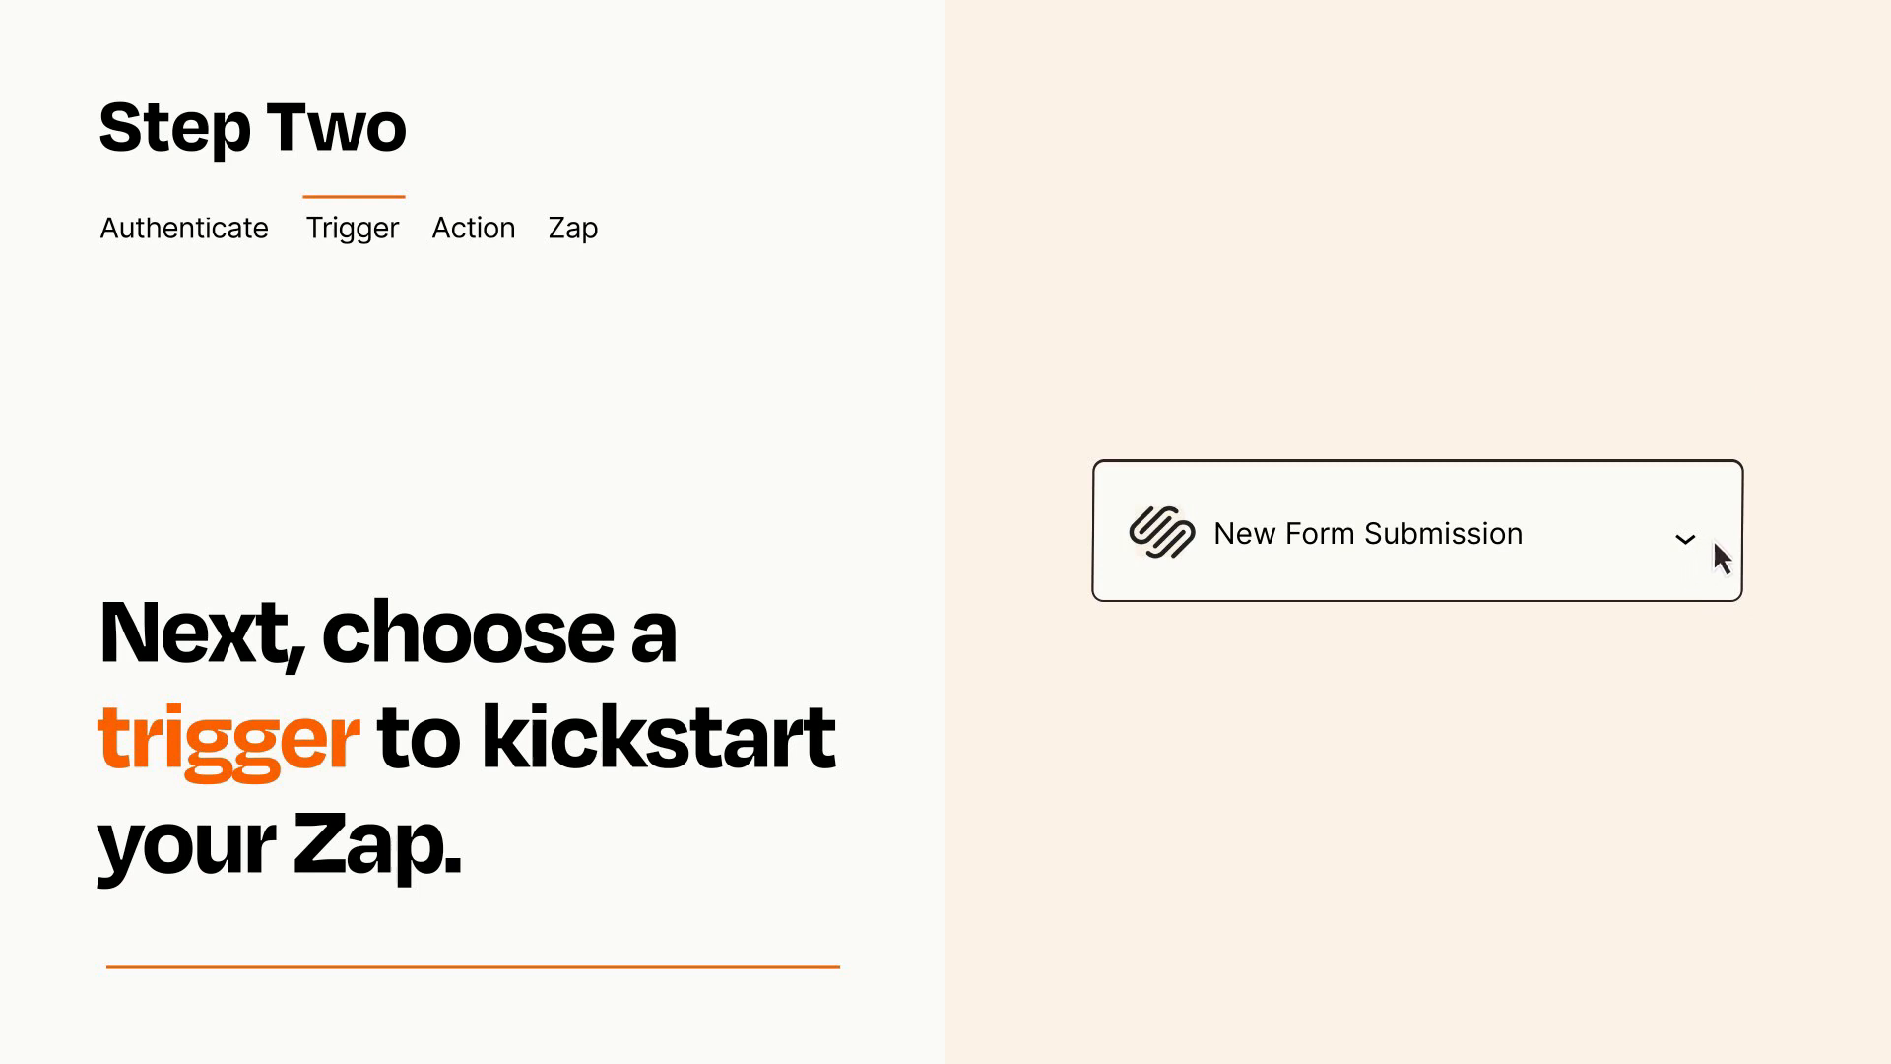
{"action": "mouse_move", "coordinate": [1715, 543]}
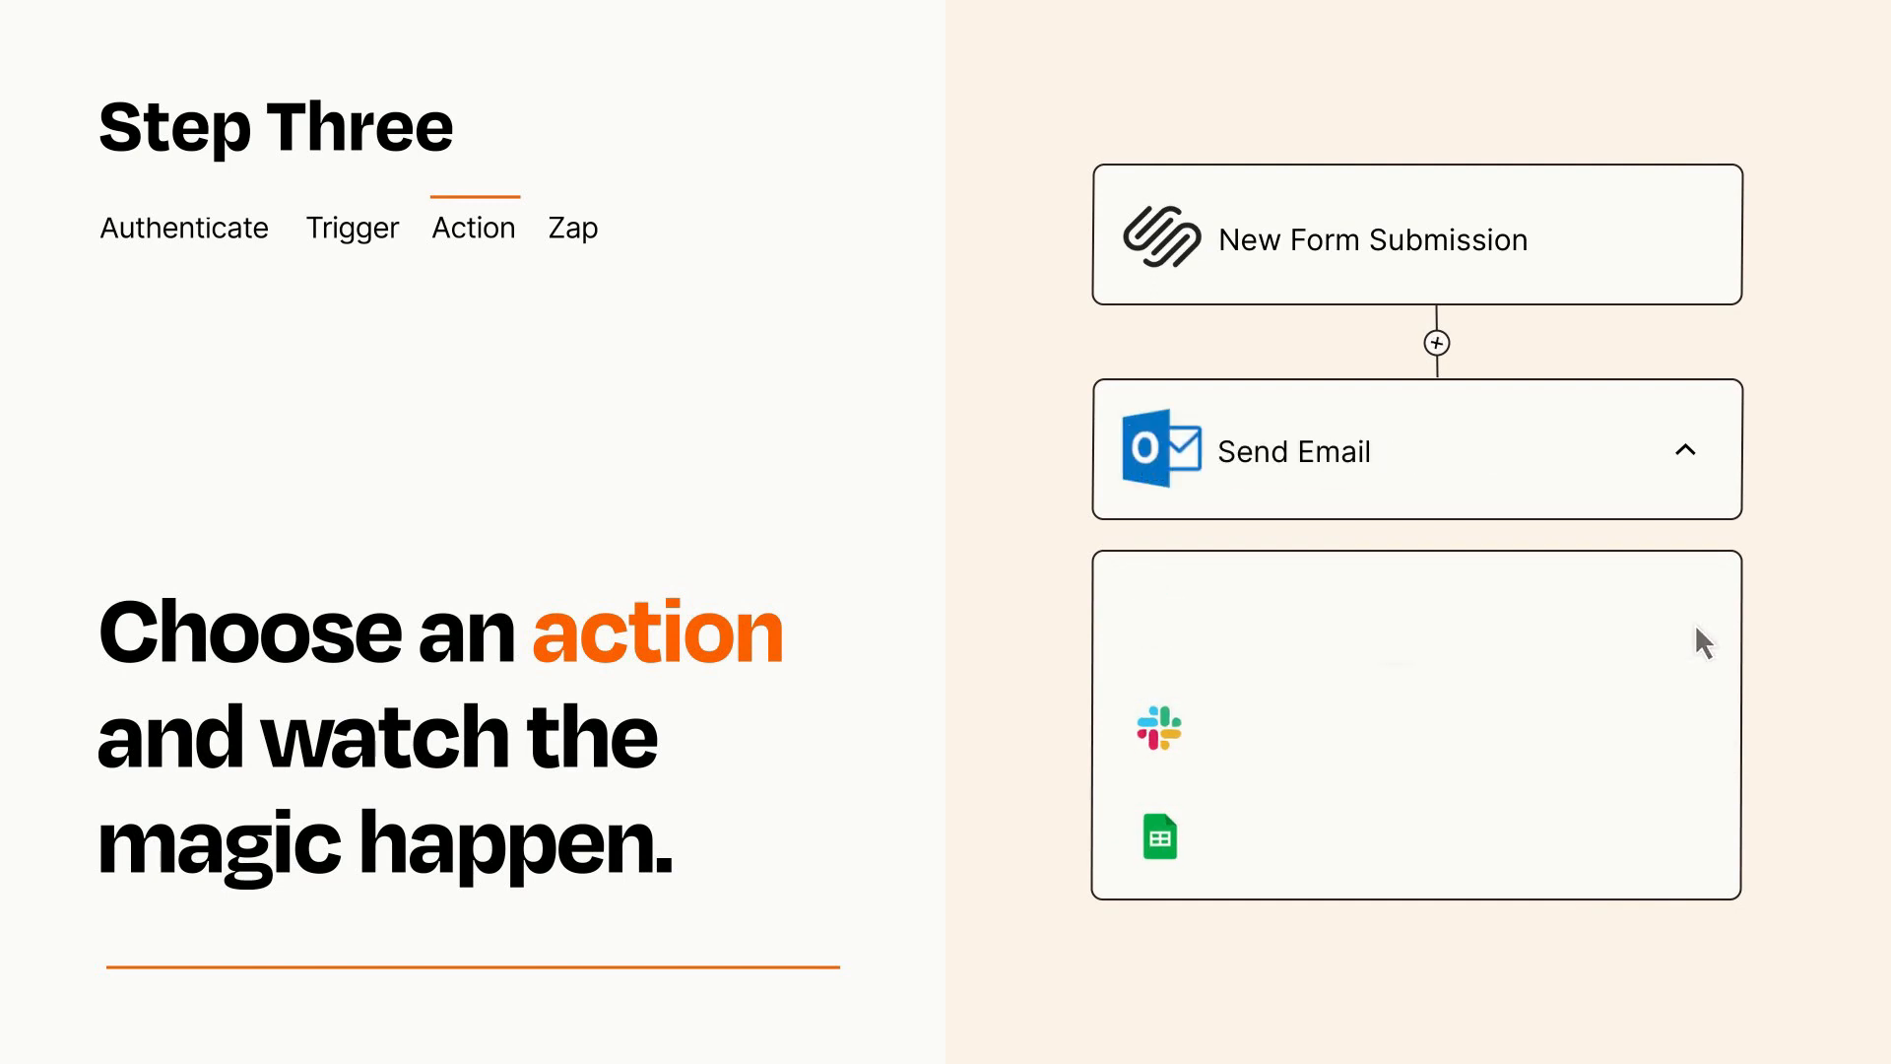
Expand the Outlook Send Email step and fill its Item and Details fields from the form
{"action": "left_click", "coordinate": [1416, 450]}
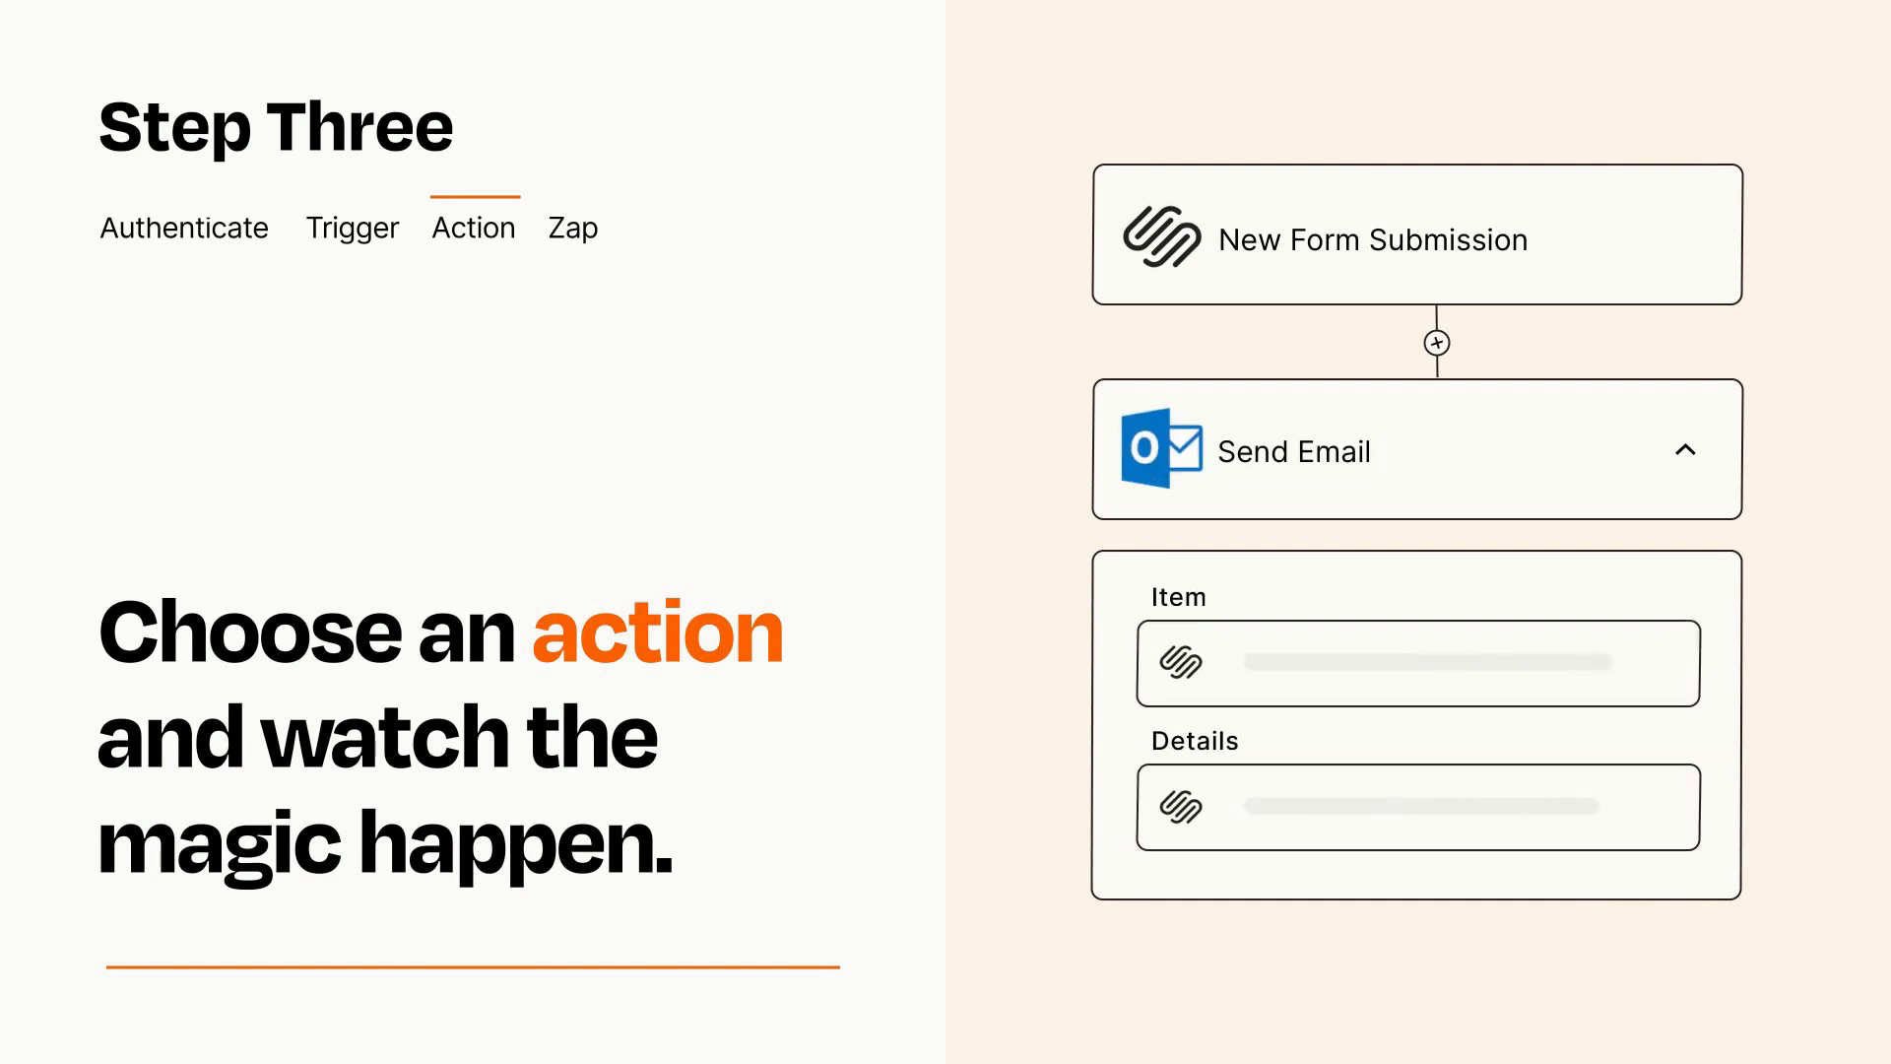
{"action": "left_click", "coordinate": [1687, 451]}
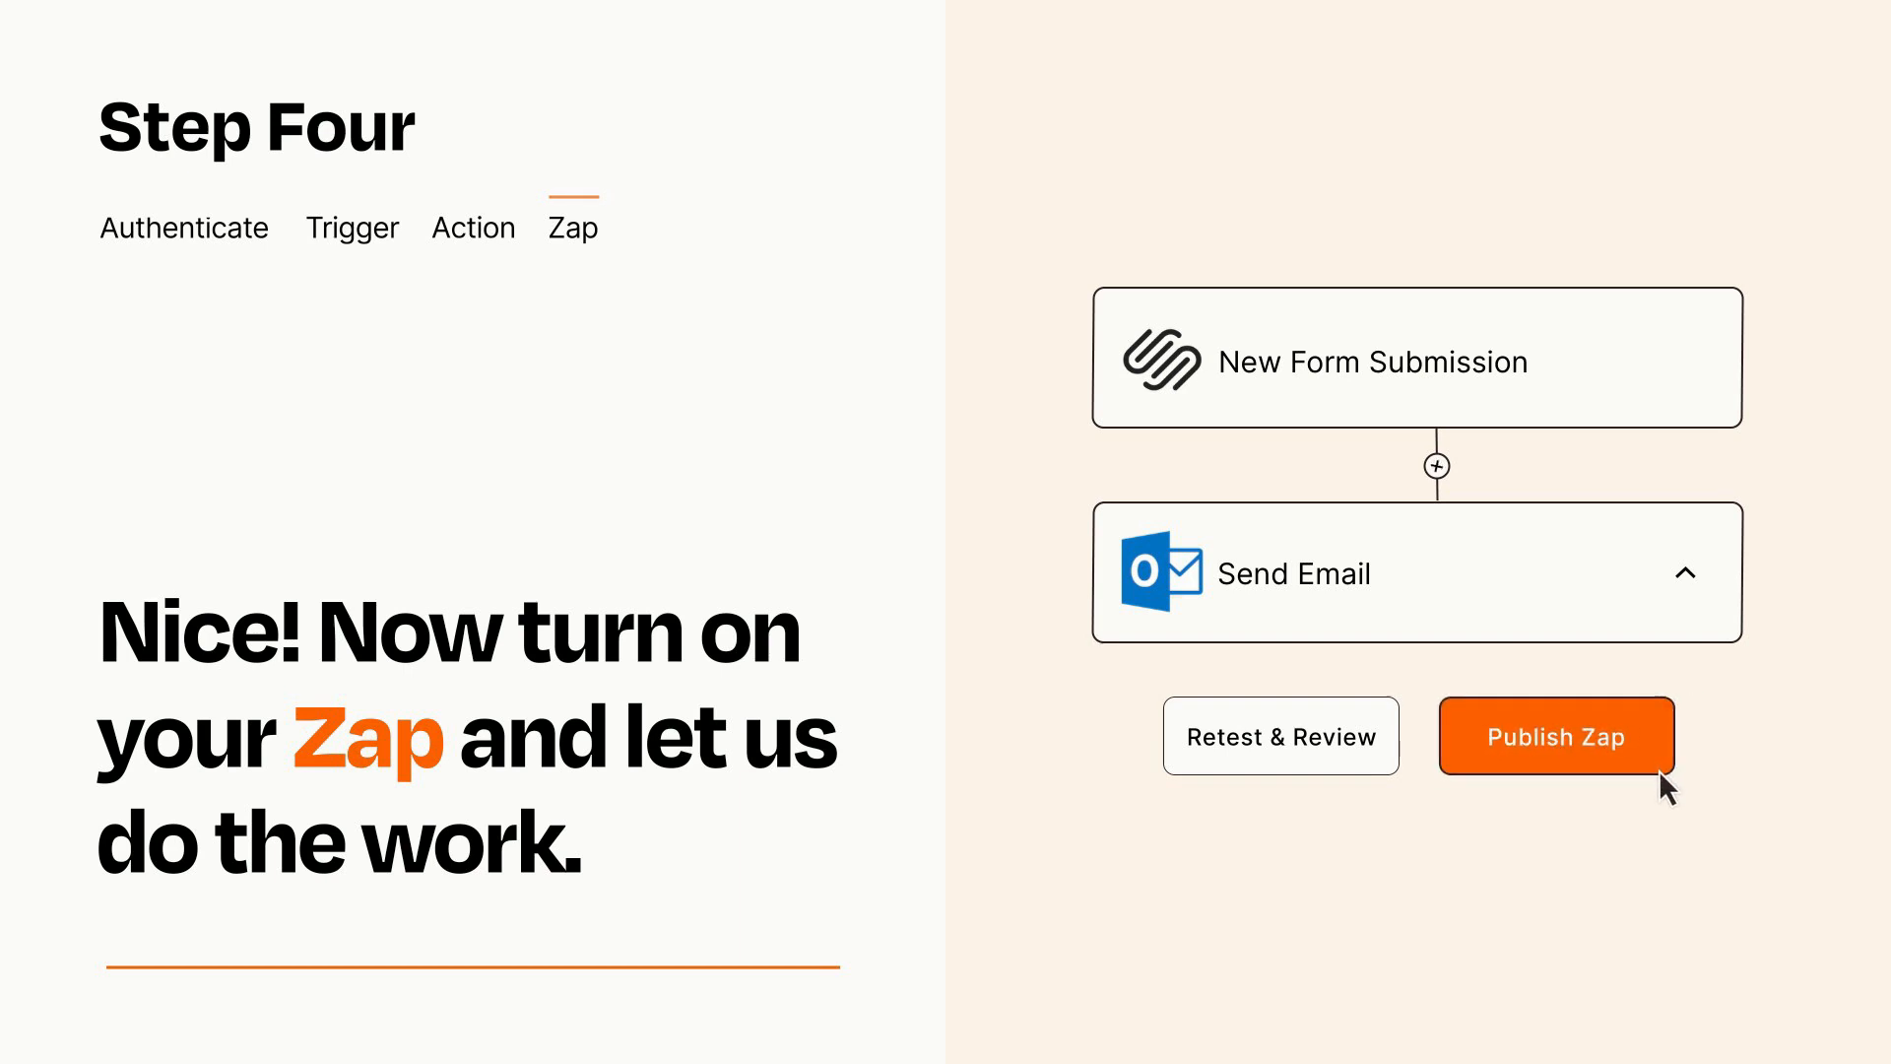
Publish the form-to-email Zap using the Publish Zap button
{"action": "left_click", "coordinate": [1555, 736]}
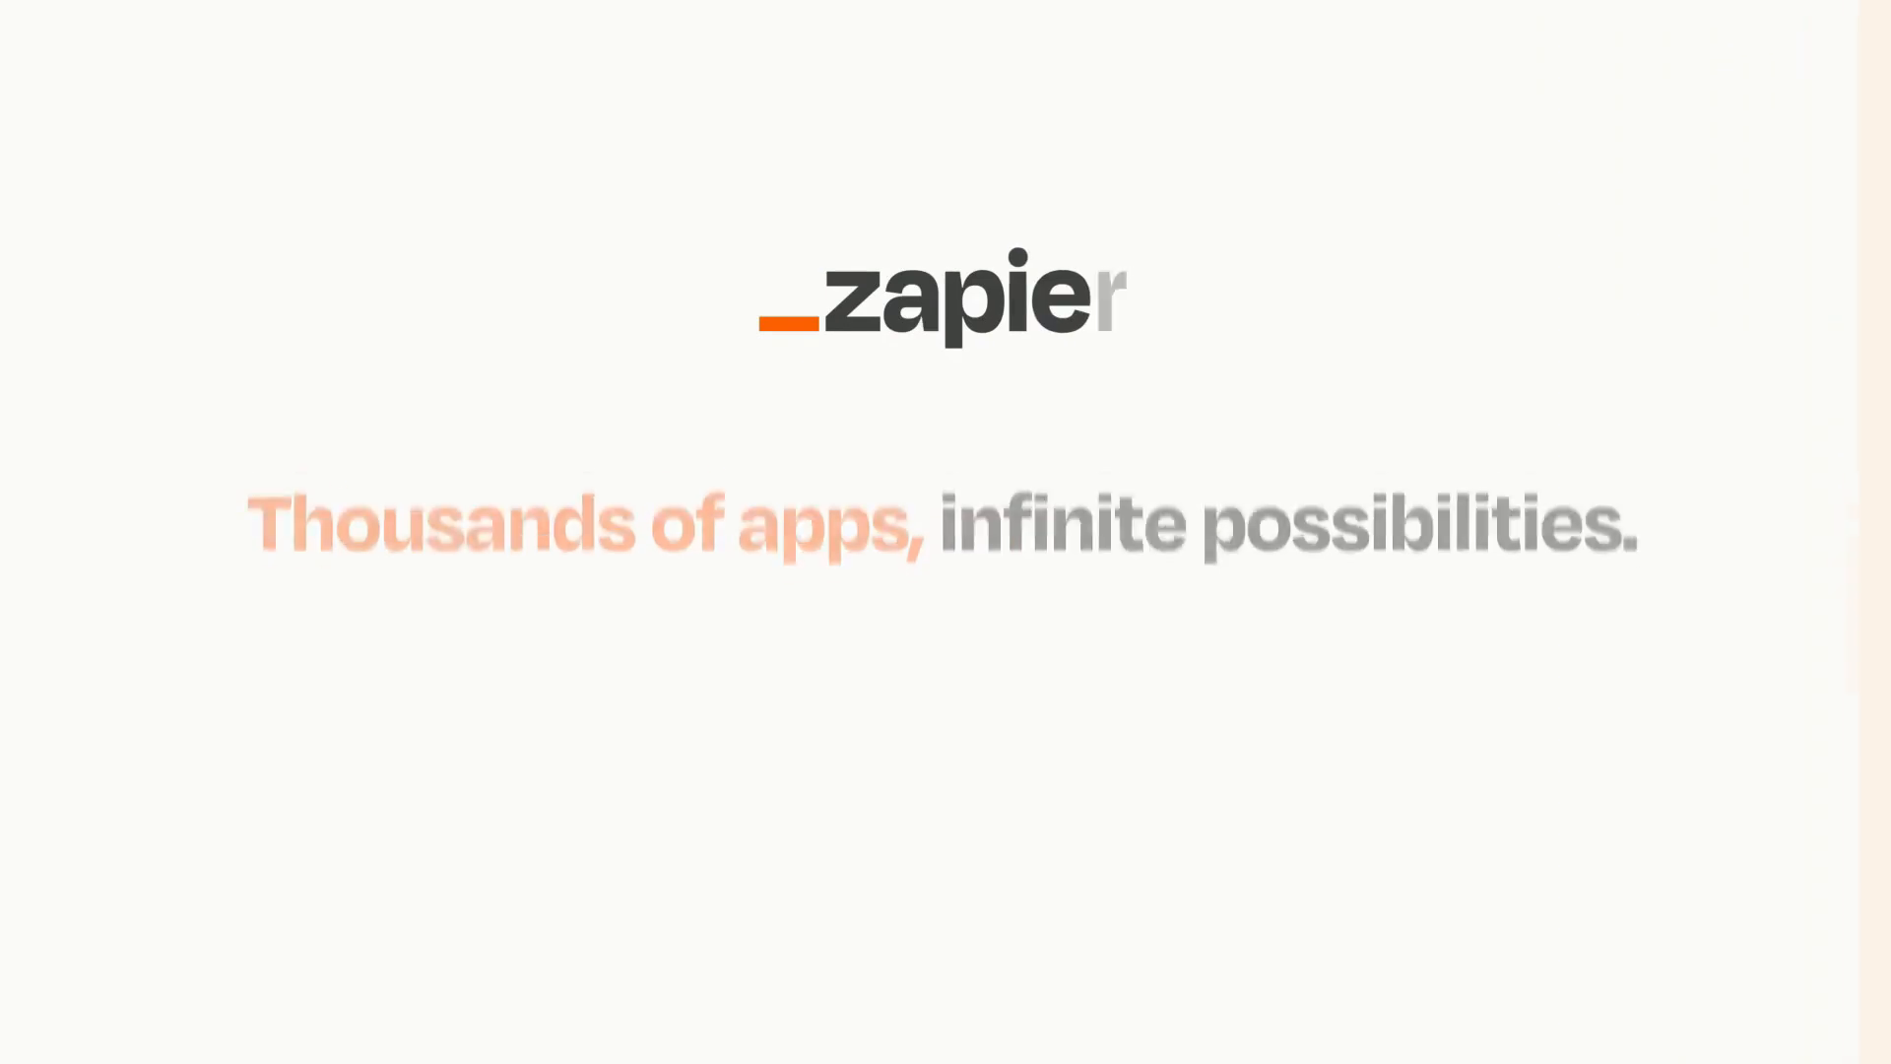